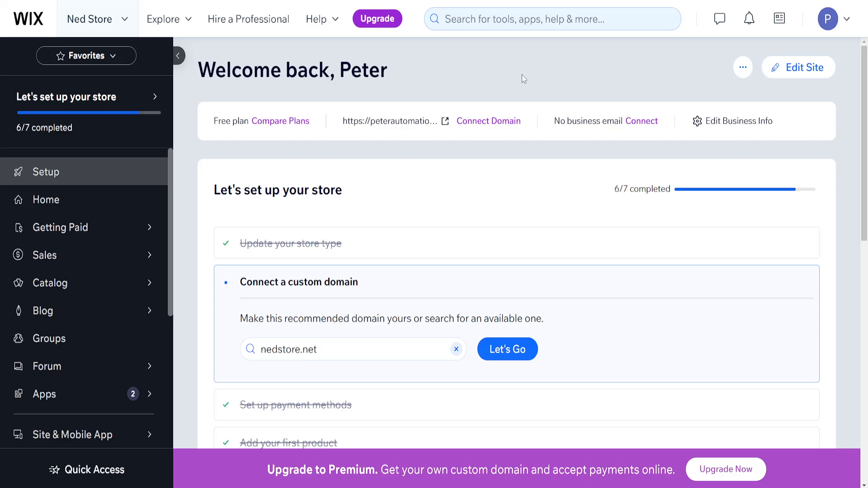
mouse_move(492, 166)
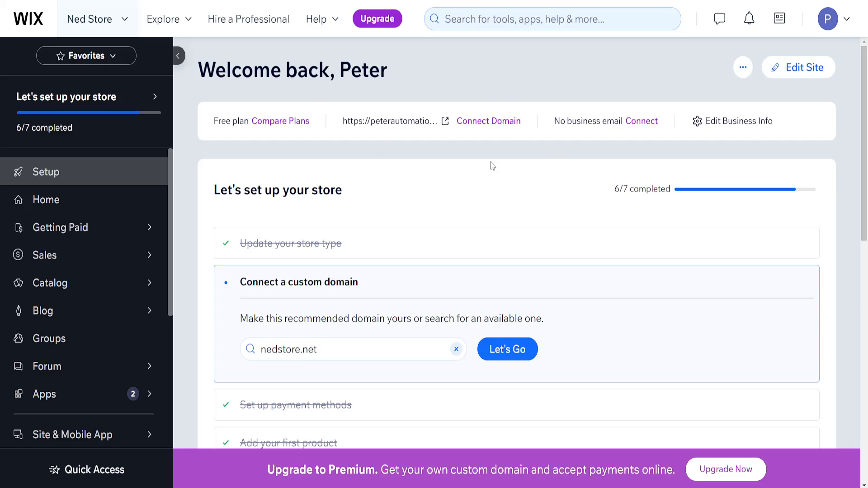
mouse_move(806, 102)
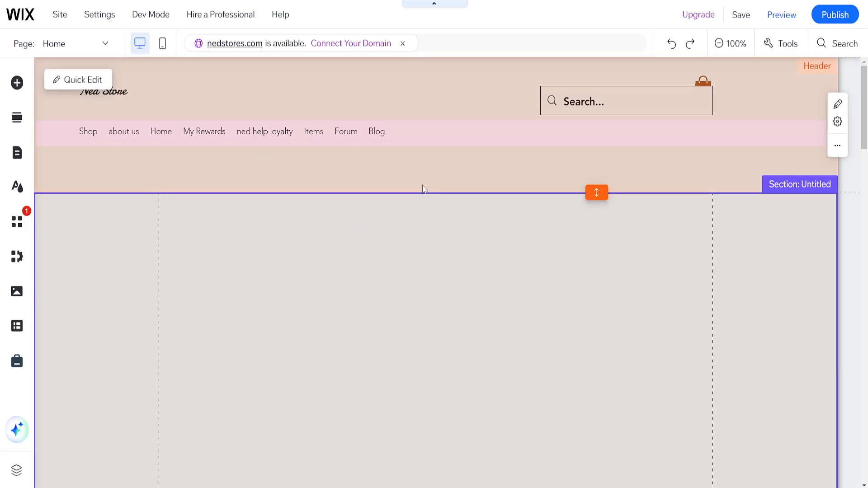
mouse_move(163, 43)
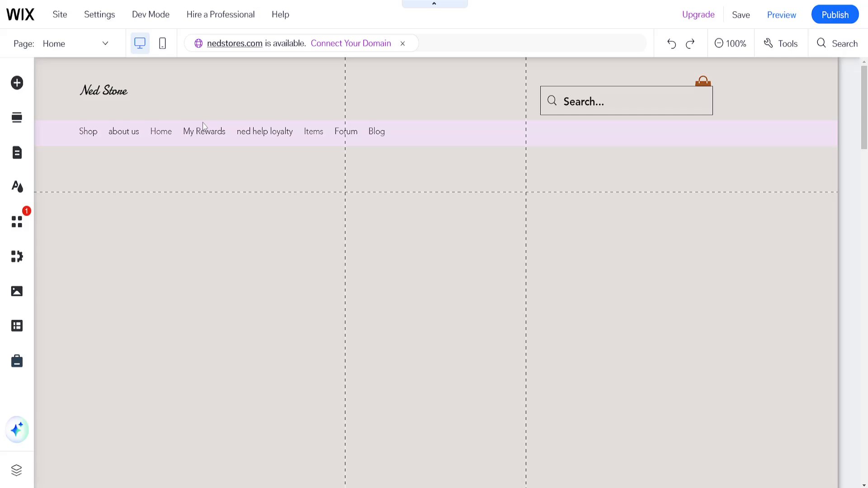
Switch to the mobile layout and select the section holding the keychain image
left_click(161, 43)
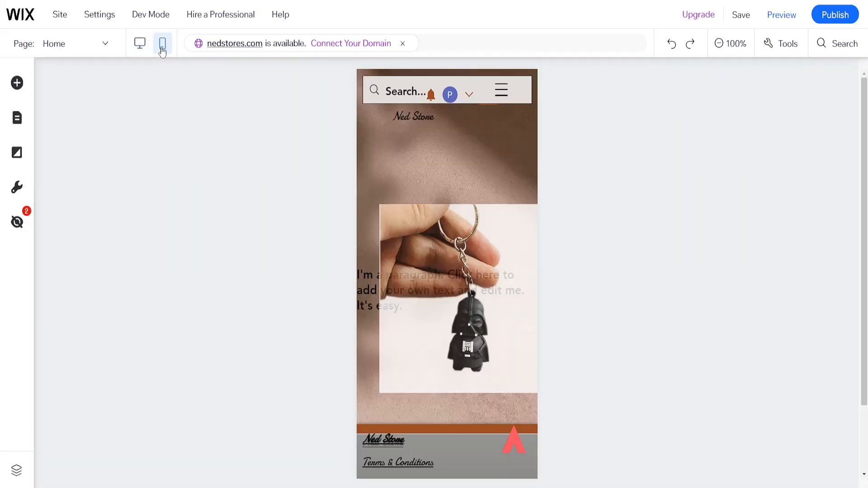
left_click(431, 287)
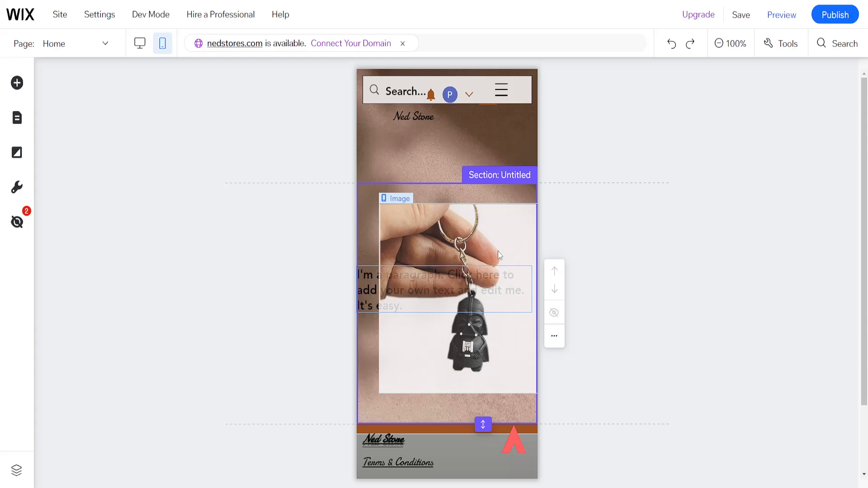
mouse_move(504, 243)
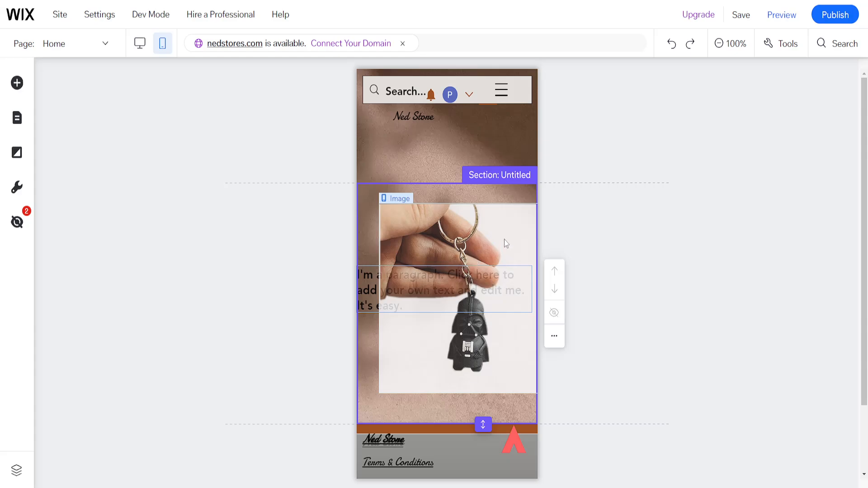
scroll("down", 3)
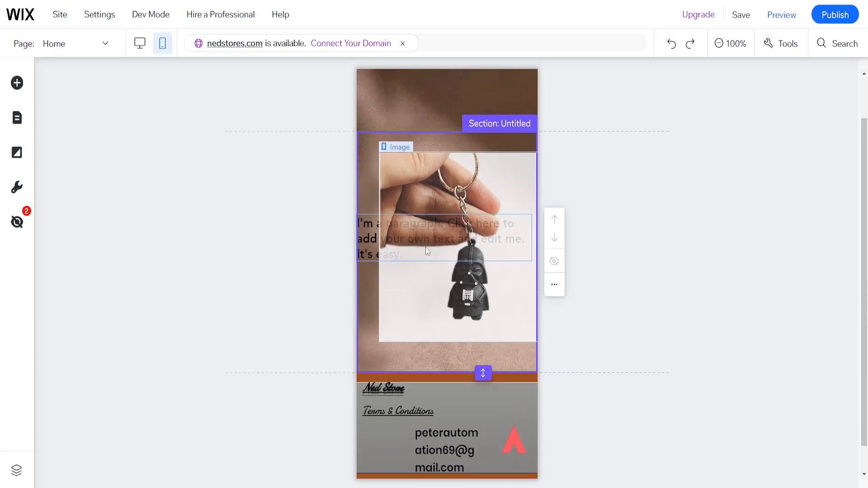
mouse_move(433, 220)
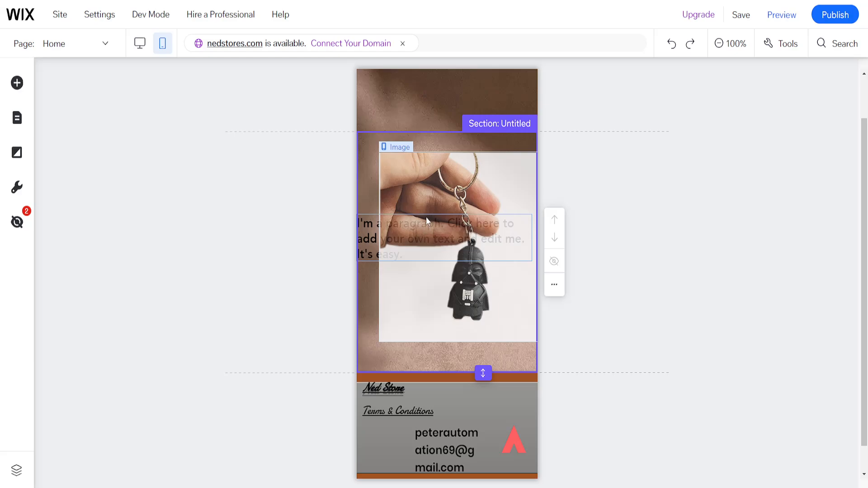
Show all page layers via the keychain image's Overlapping Items menu
right_click(426, 227)
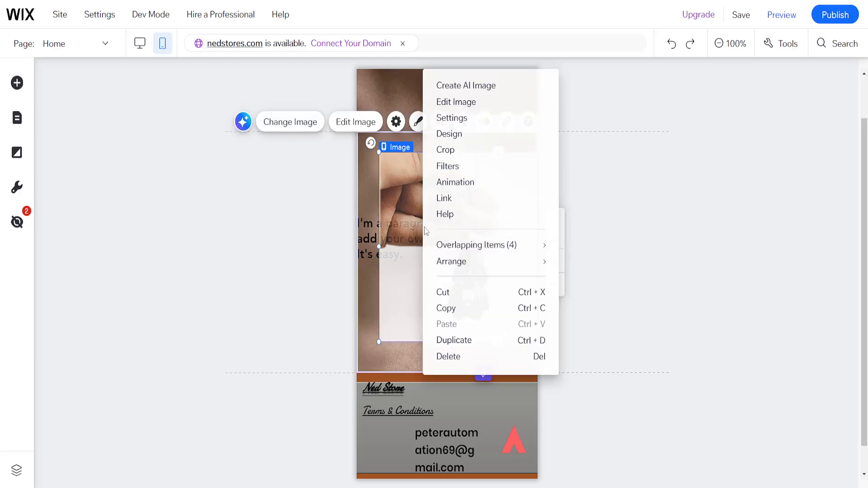
mouse_move(475, 245)
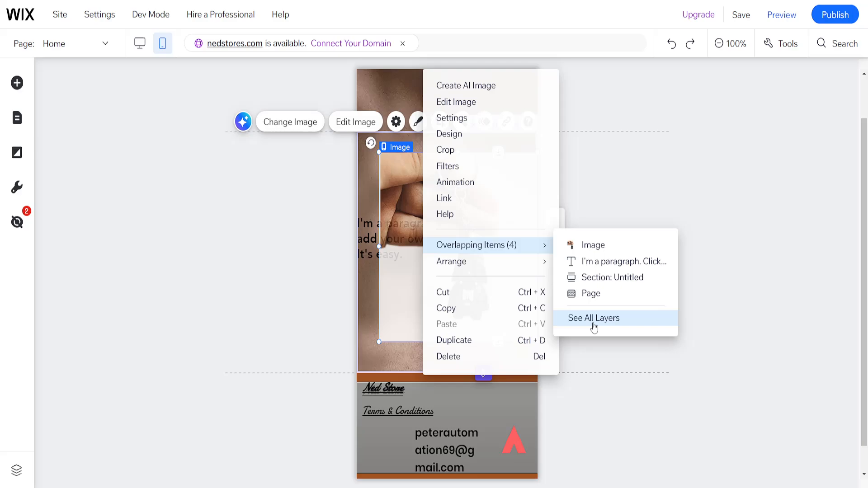
left_click(594, 318)
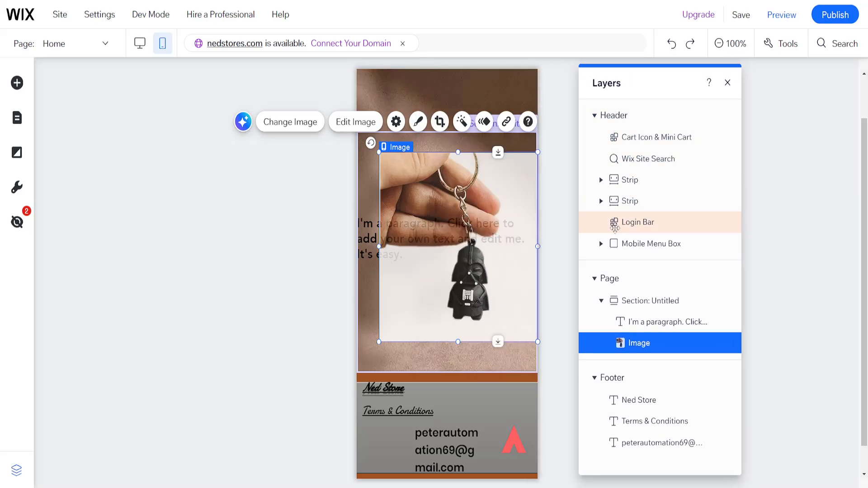
mouse_move(626, 326)
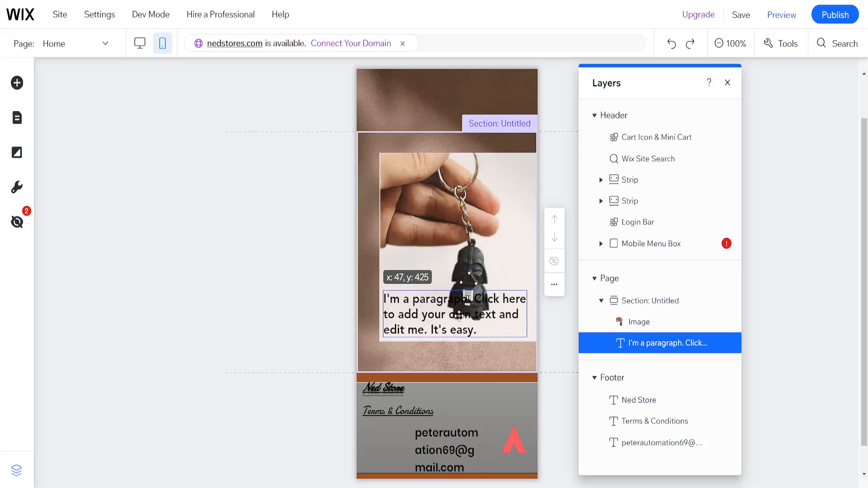
Shrink the keychain image so it sits above the paragraph without overlapping
left_click(453, 314)
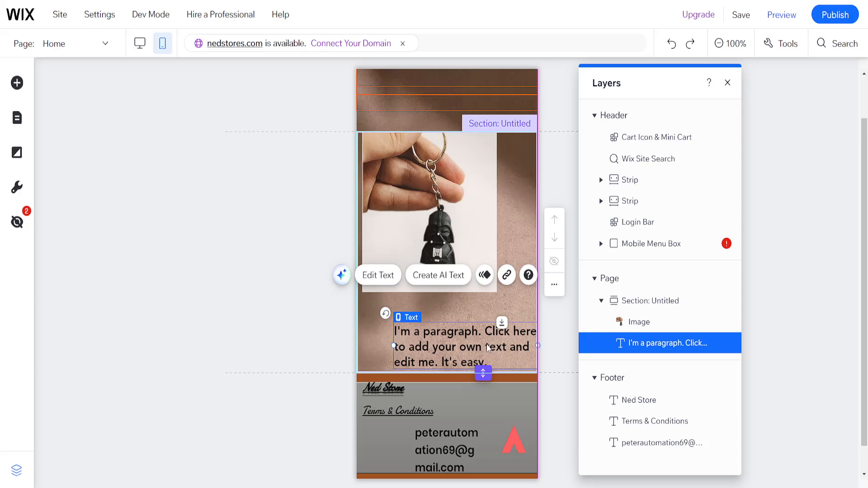
left_click(425, 216)
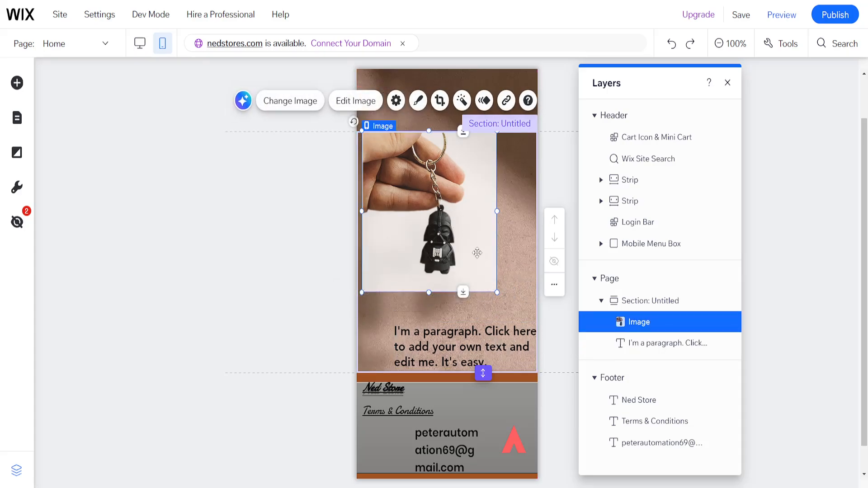